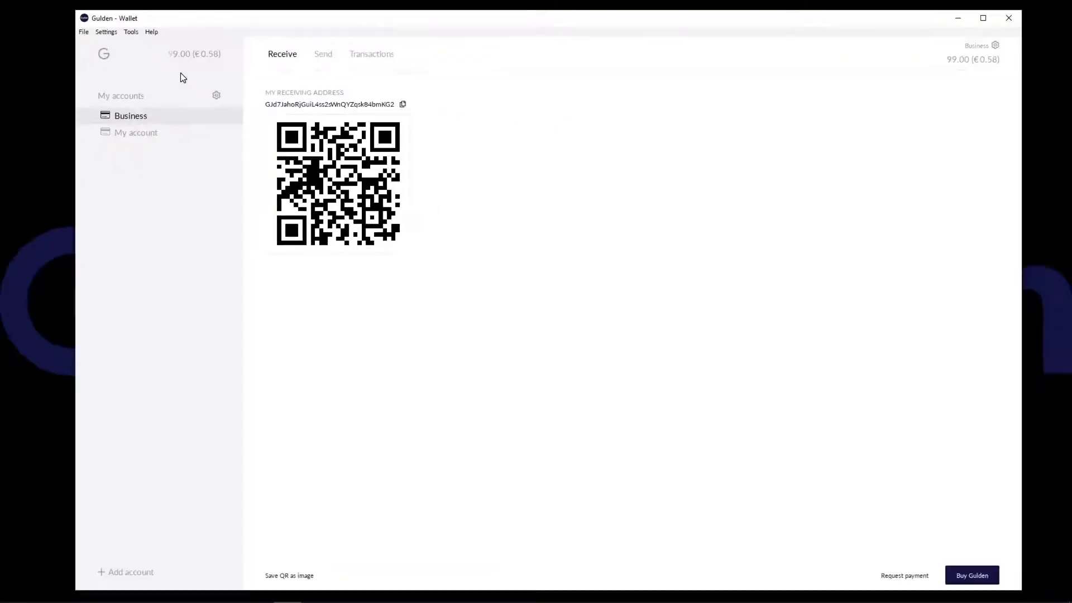
mouse_move(193, 104)
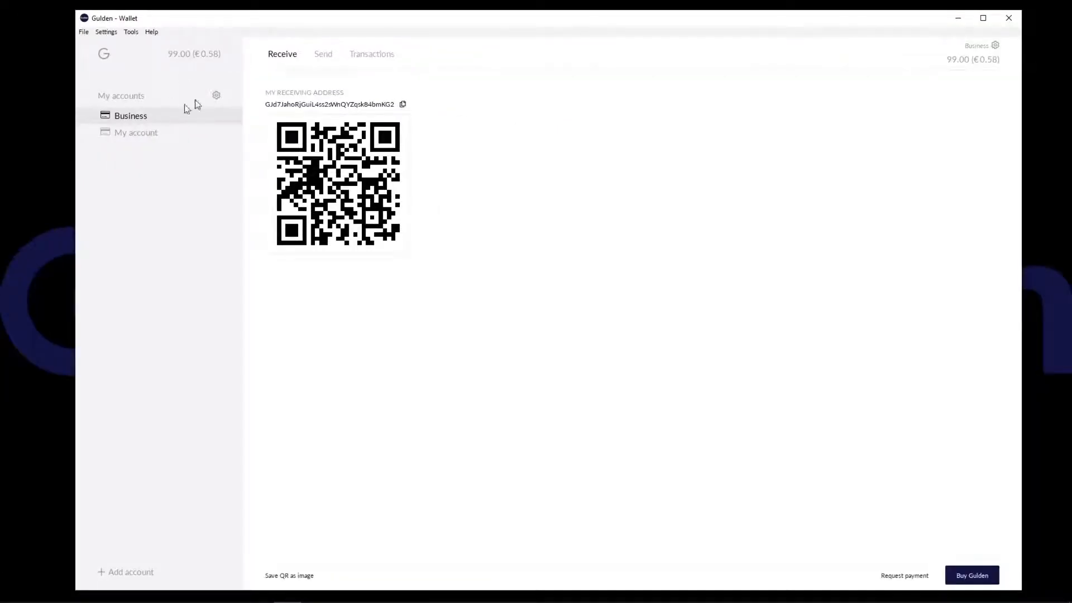
- Show the Business account's transactions with the confirmed 99.00 received payment
click(371, 53)
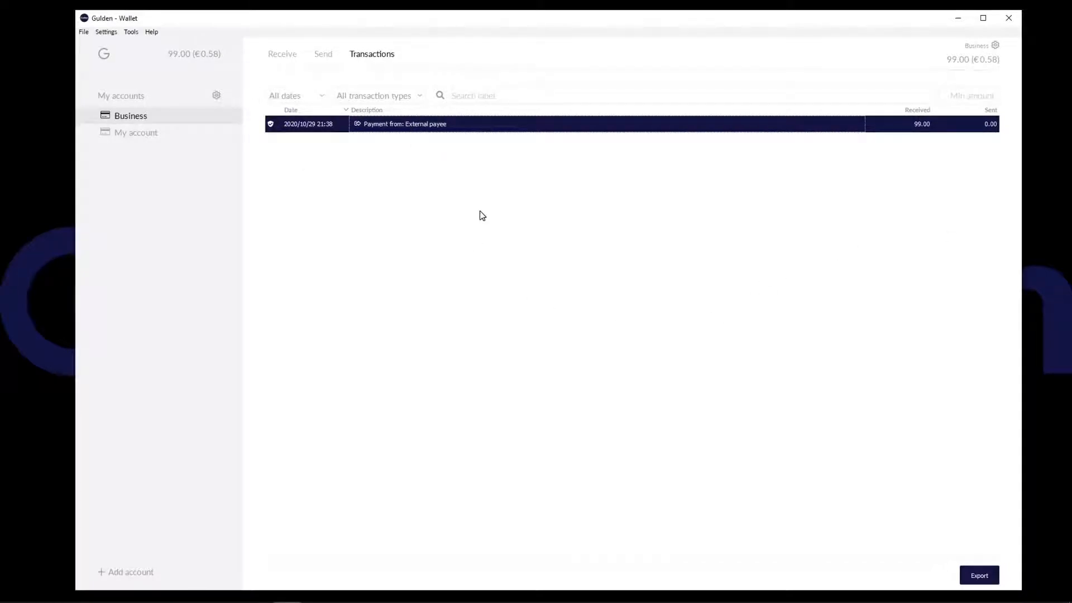
mouse_move(461, 116)
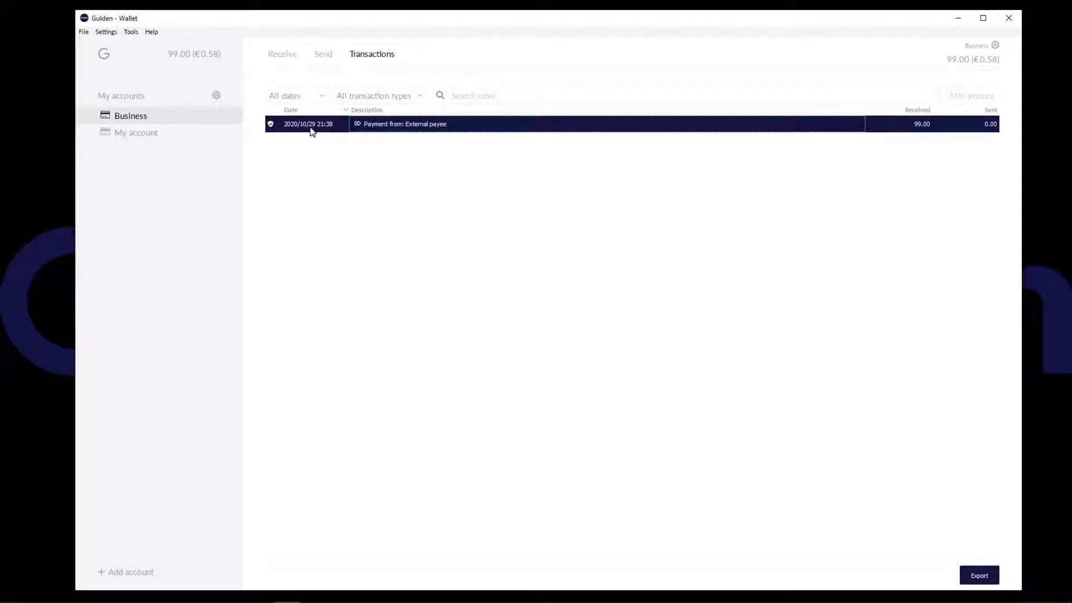
mouse_move(301, 124)
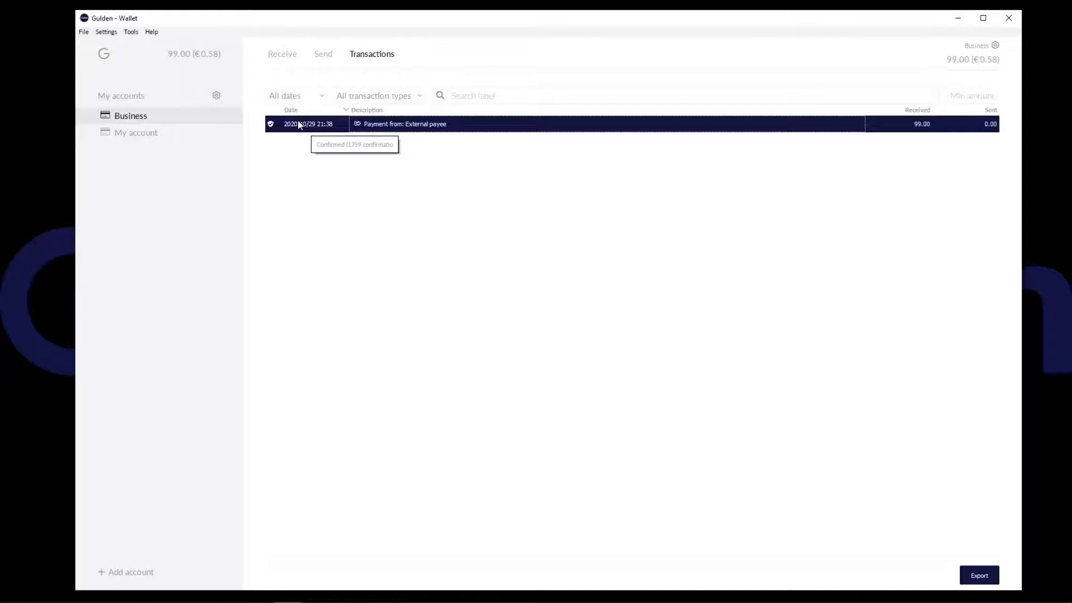
mouse_move(444, 132)
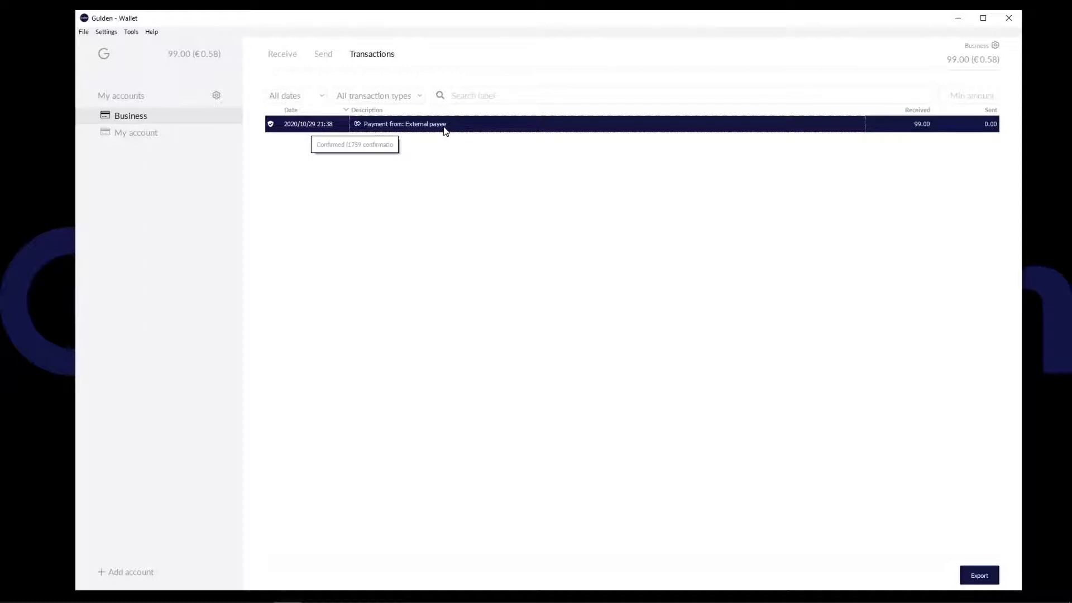
double_click(445, 124)
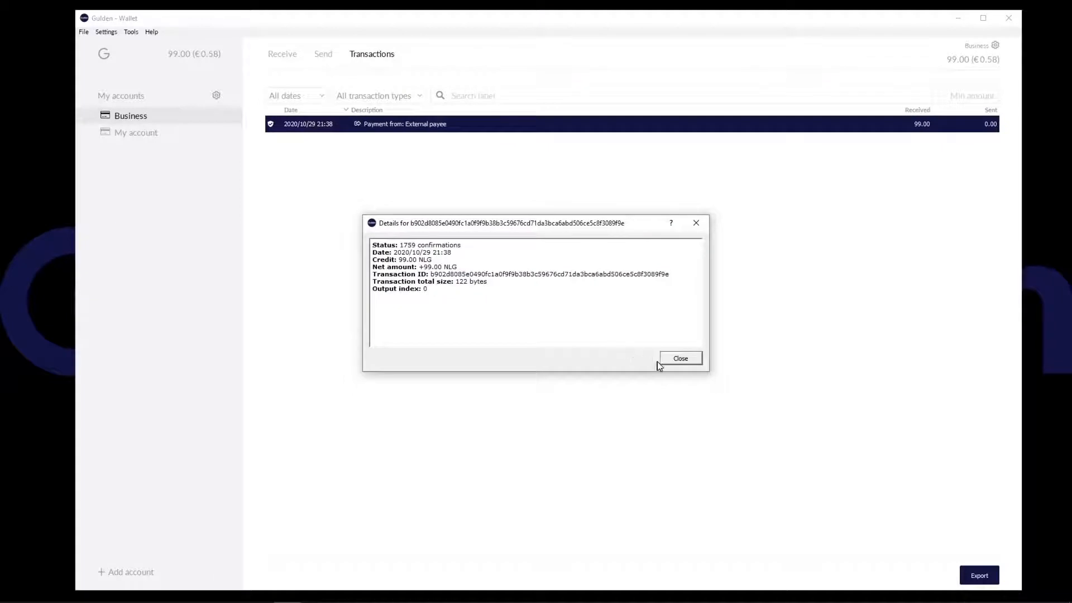
click(680, 358)
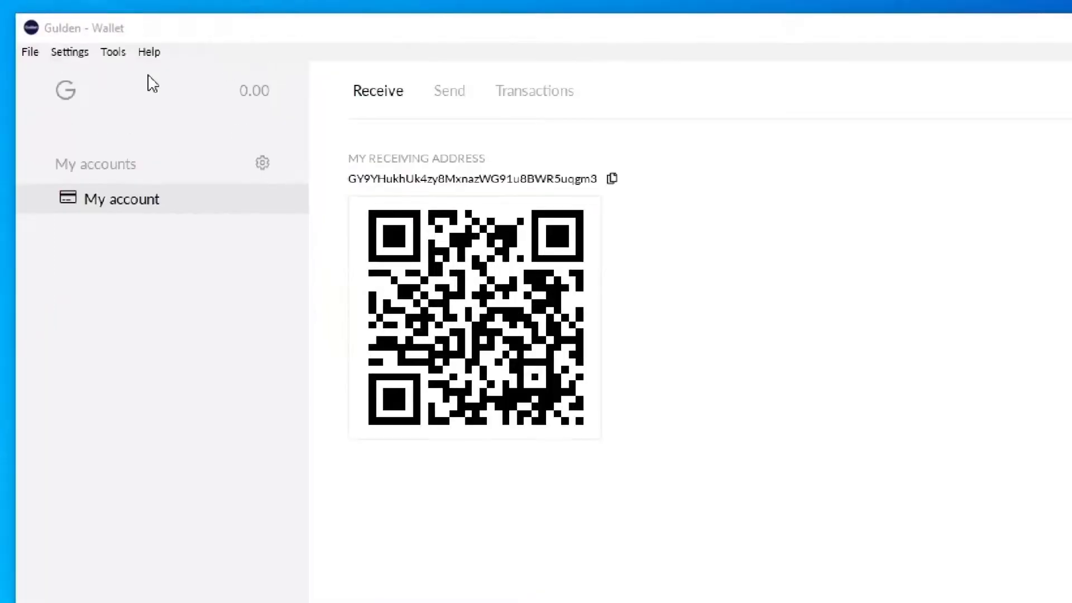
- Show the Debug window's Information page with the Datadir under AppData\Roaming\Gulden
click(148, 53)
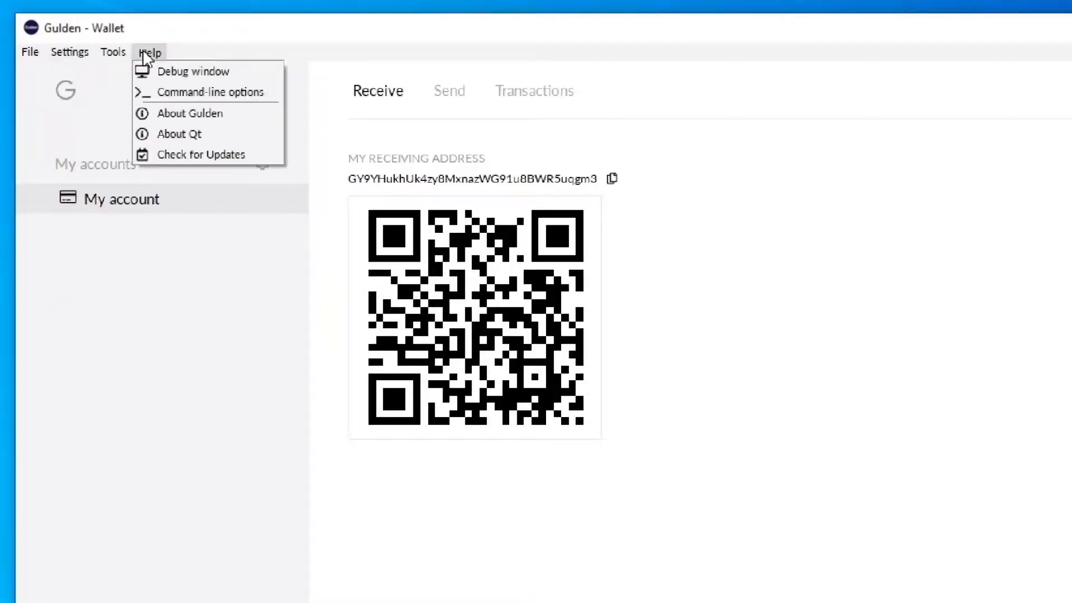
click(195, 71)
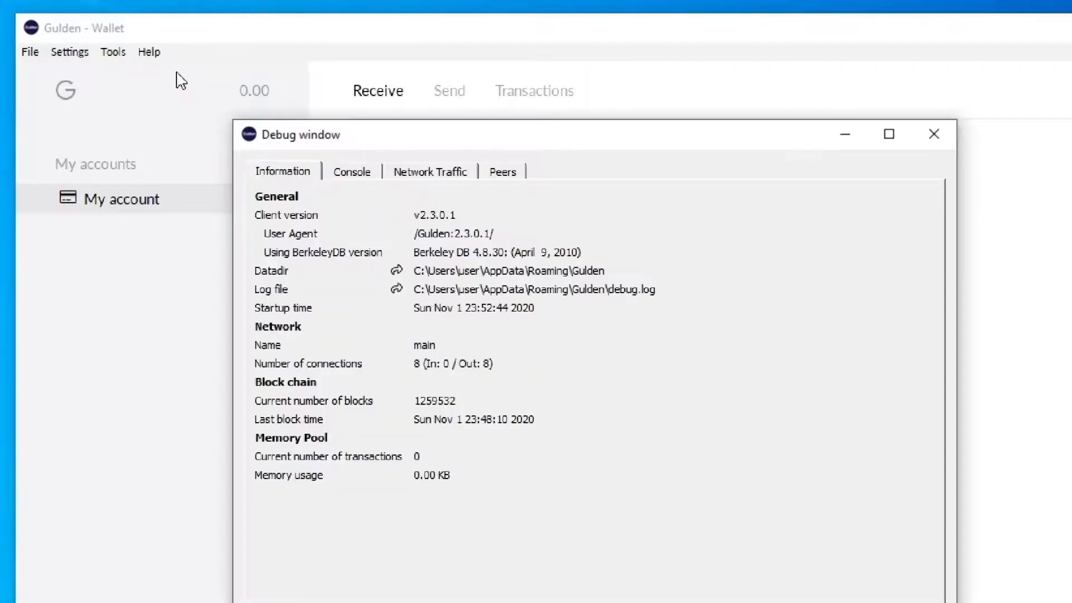
mouse_move(300, 190)
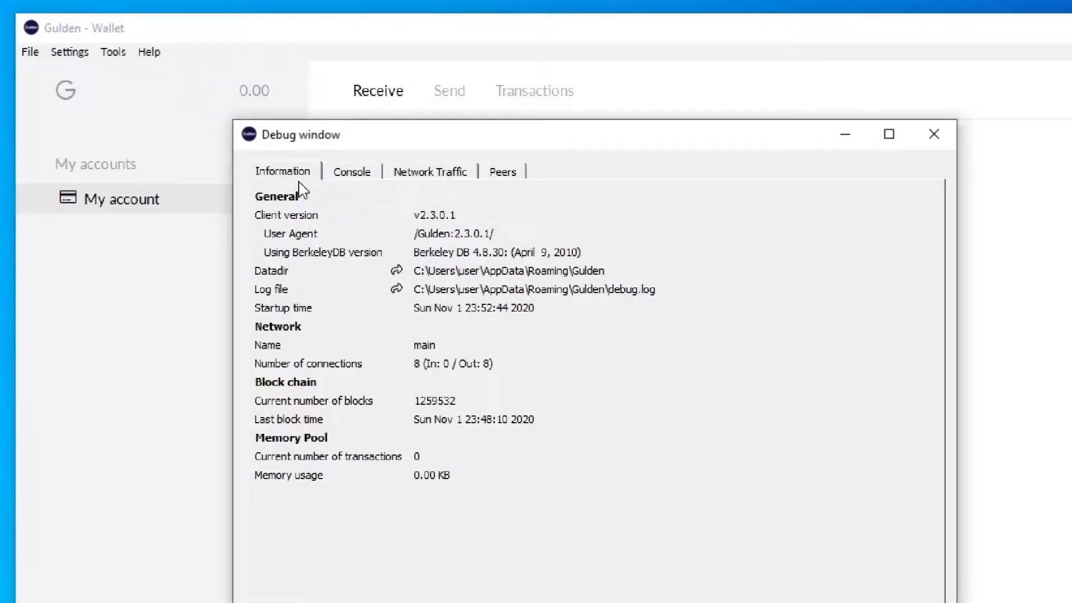
mouse_move(288, 261)
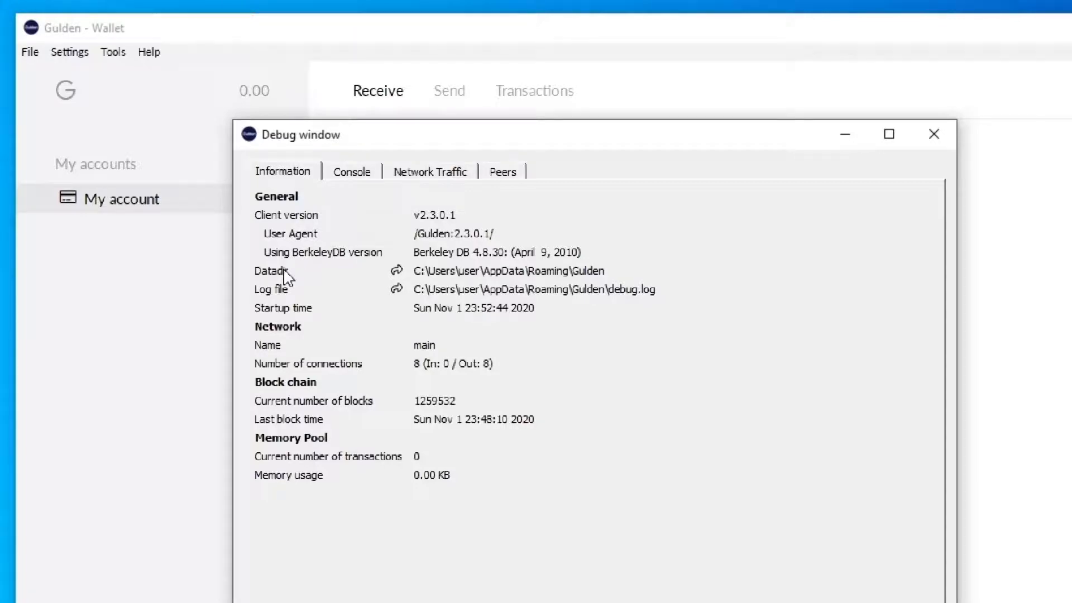
mouse_move(397, 277)
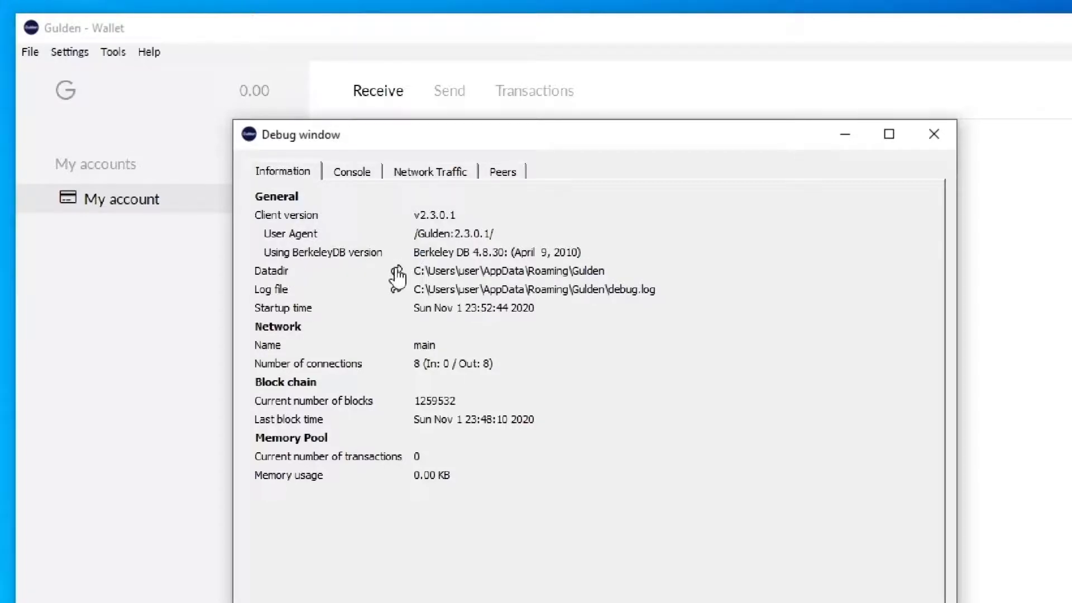
mouse_move(399, 276)
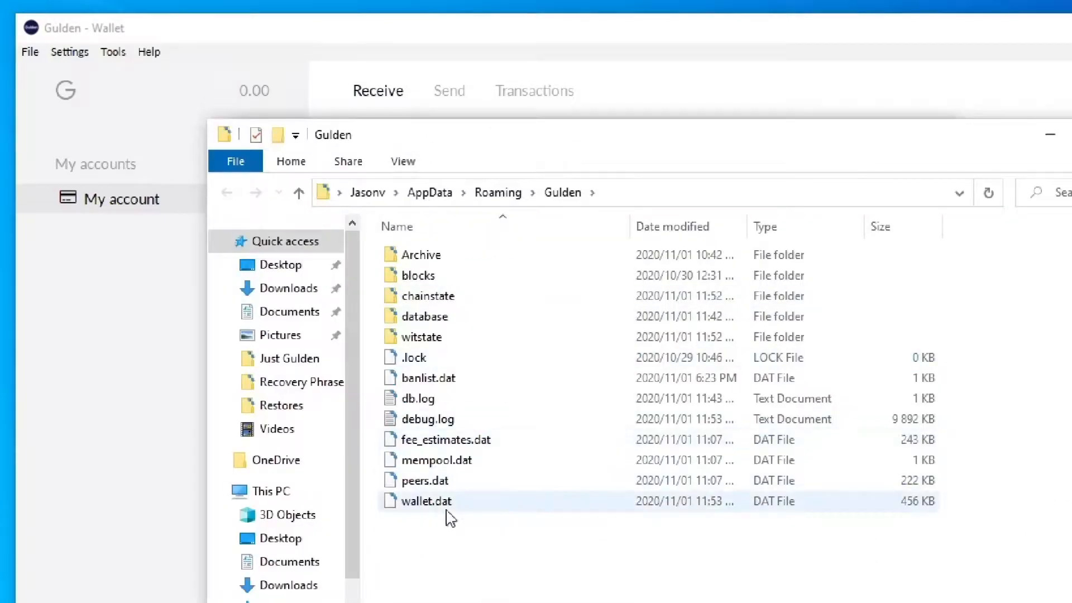
mouse_move(438, 509)
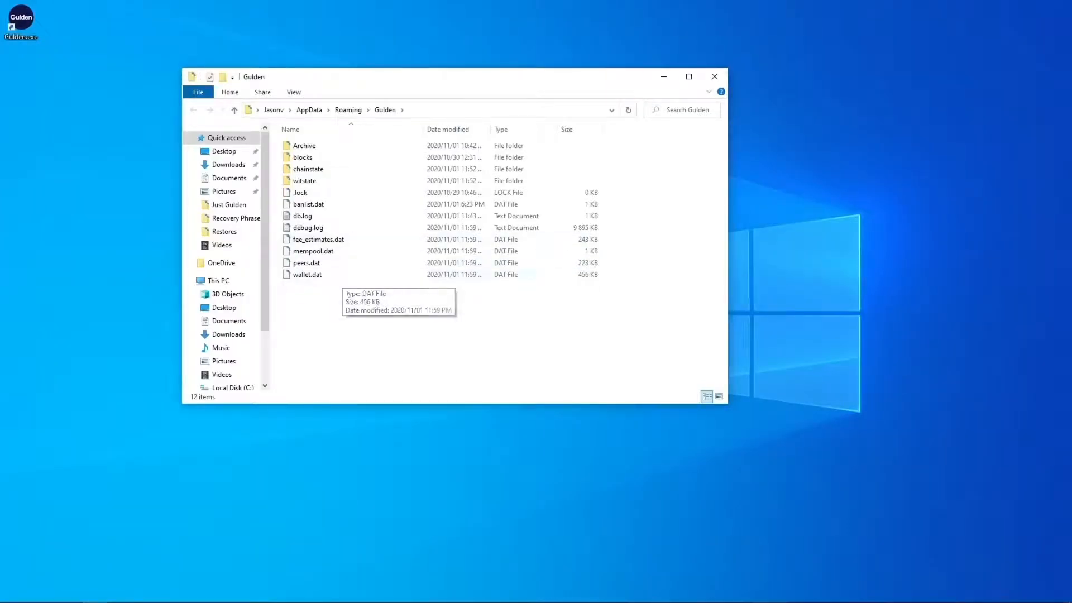
mouse_move(306, 275)
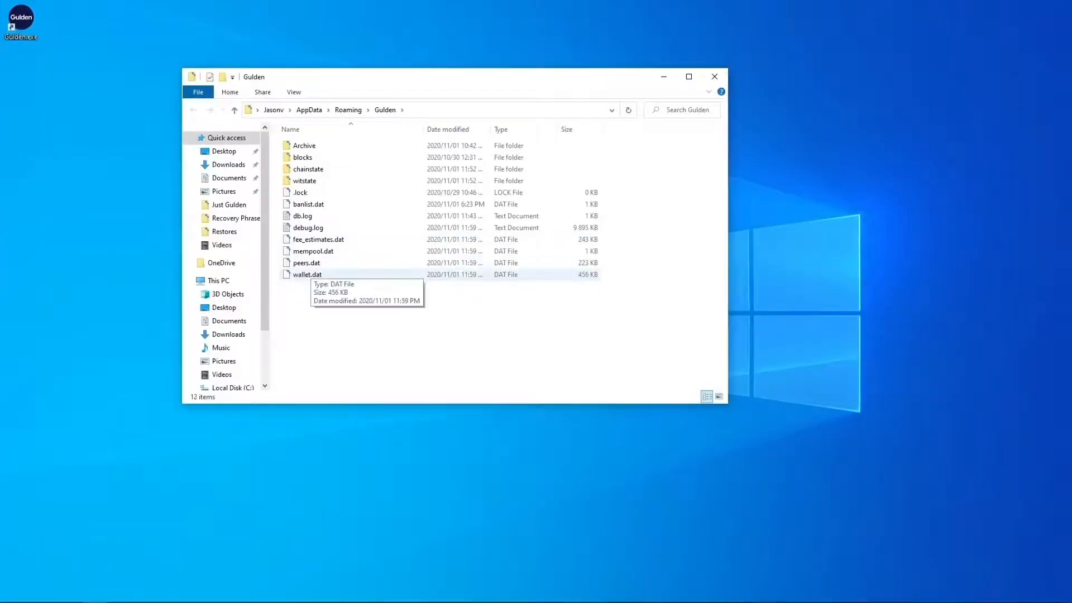
- Rename the fresh install's wallet.dat by adding 'new' so it is kept aside
click(306, 275)
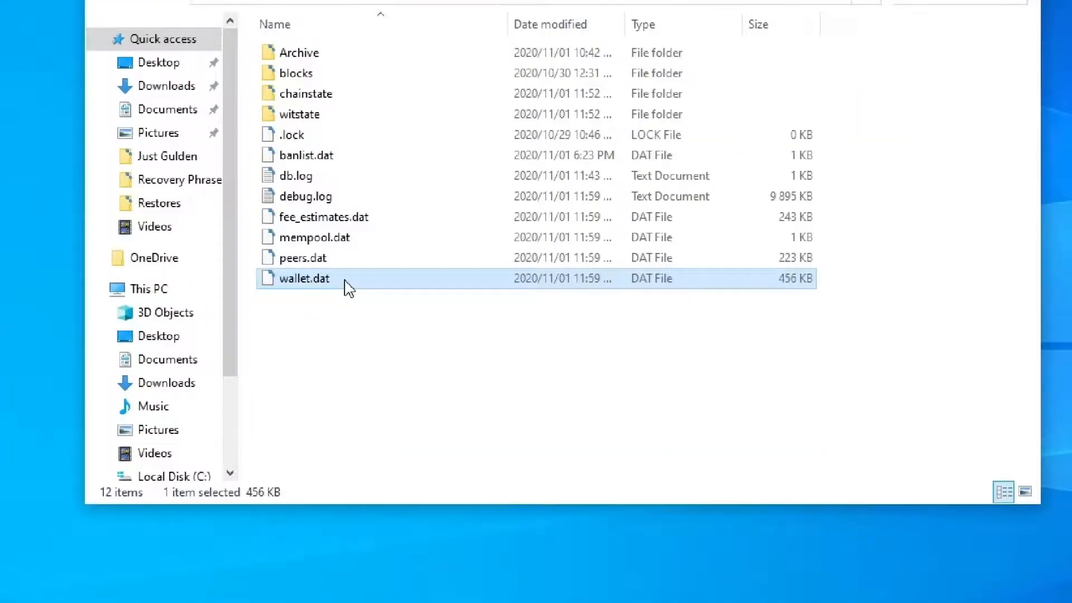
right_click(305, 279)
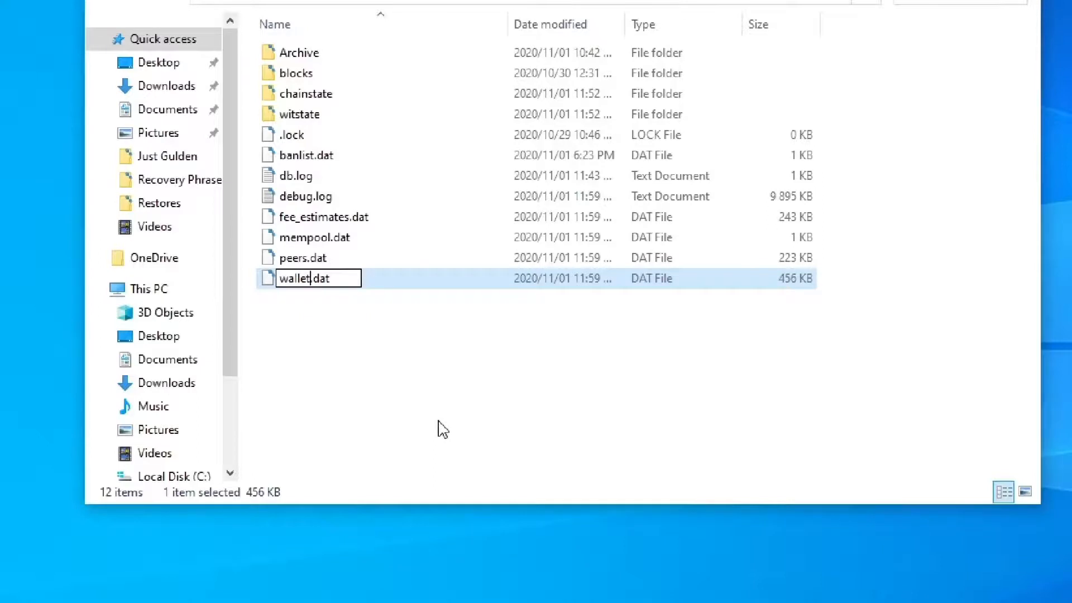
text(newinstall)
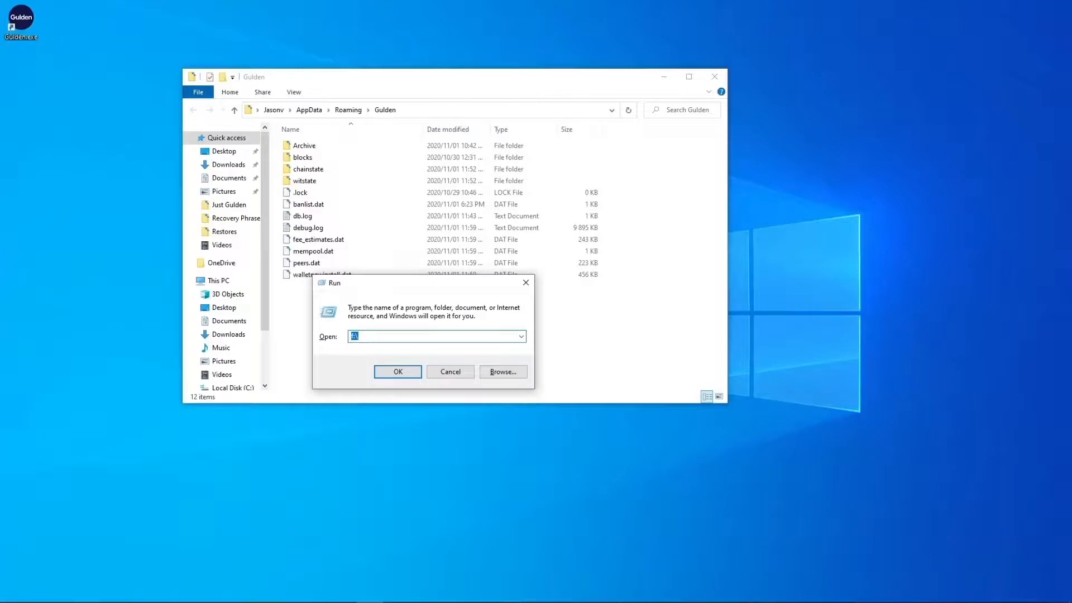
- Open the ESD-USB (F:) drive via Run, showing the minecraft.bak backup
click(438, 337)
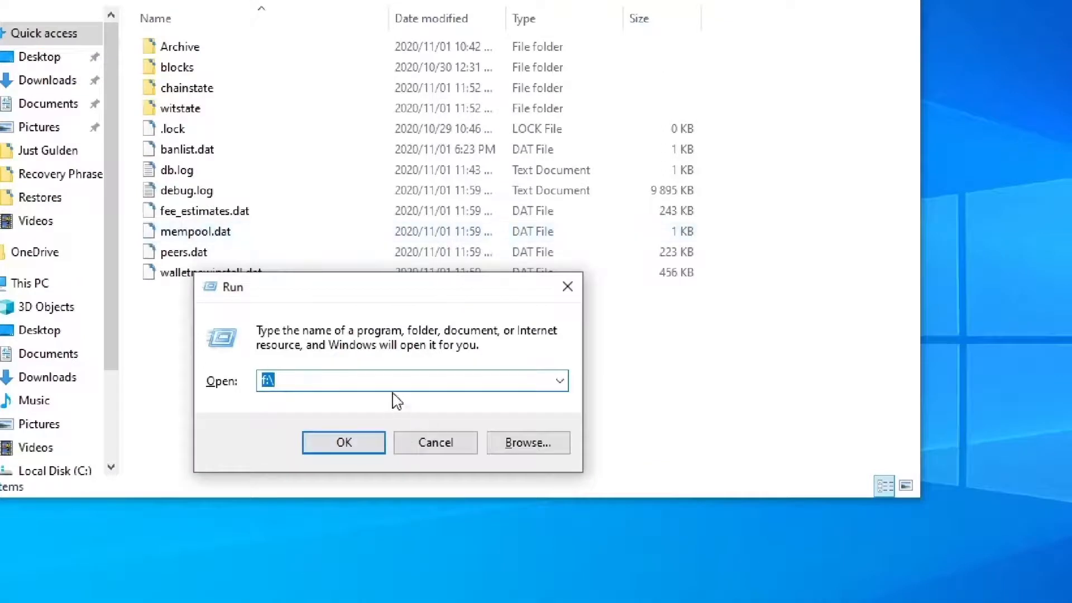
click(343, 442)
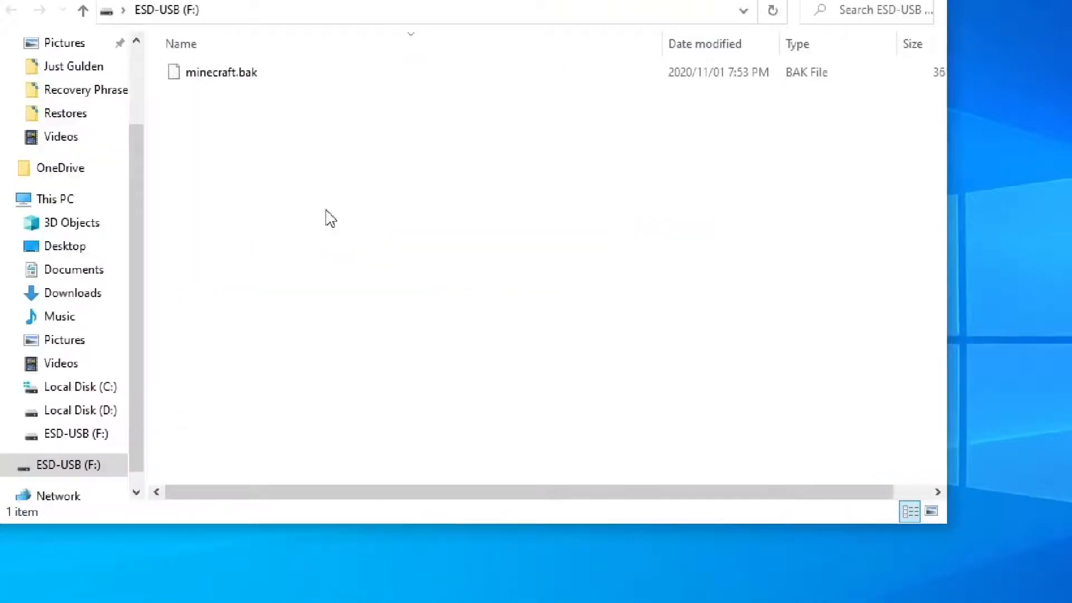
mouse_move(246, 122)
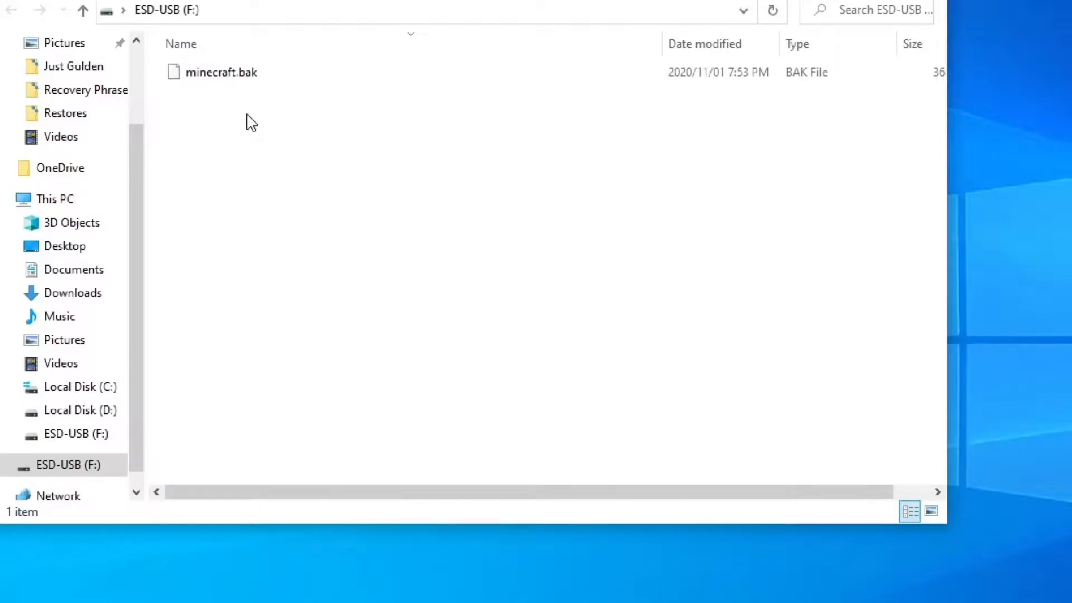
- Copy minecraft.bak into the Gulden data folder and rename it to wallet.dat, confirming the extension change
click(223, 71)
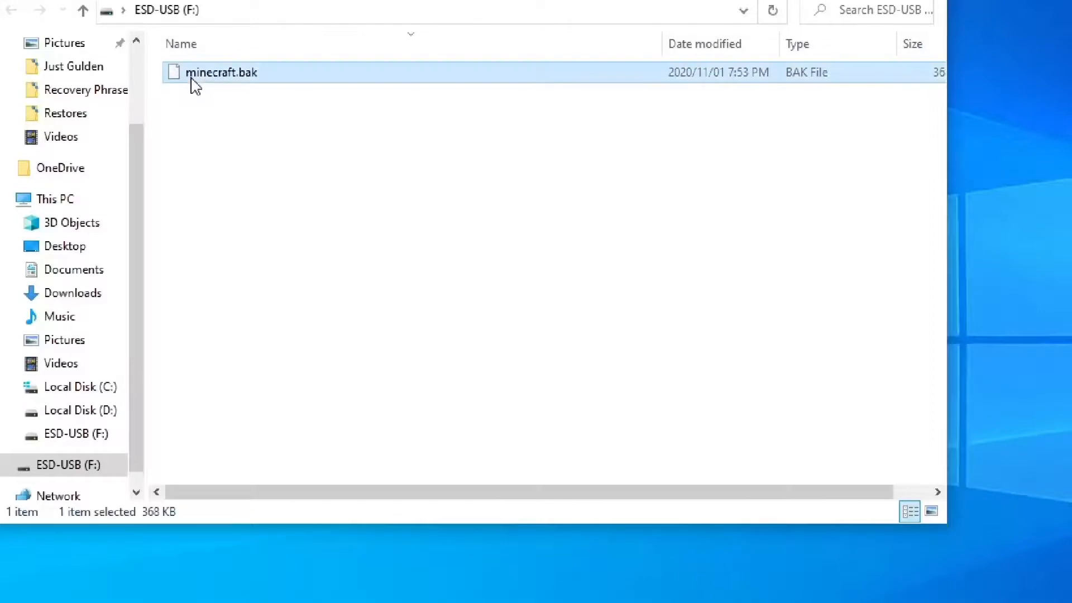
right_click(220, 71)
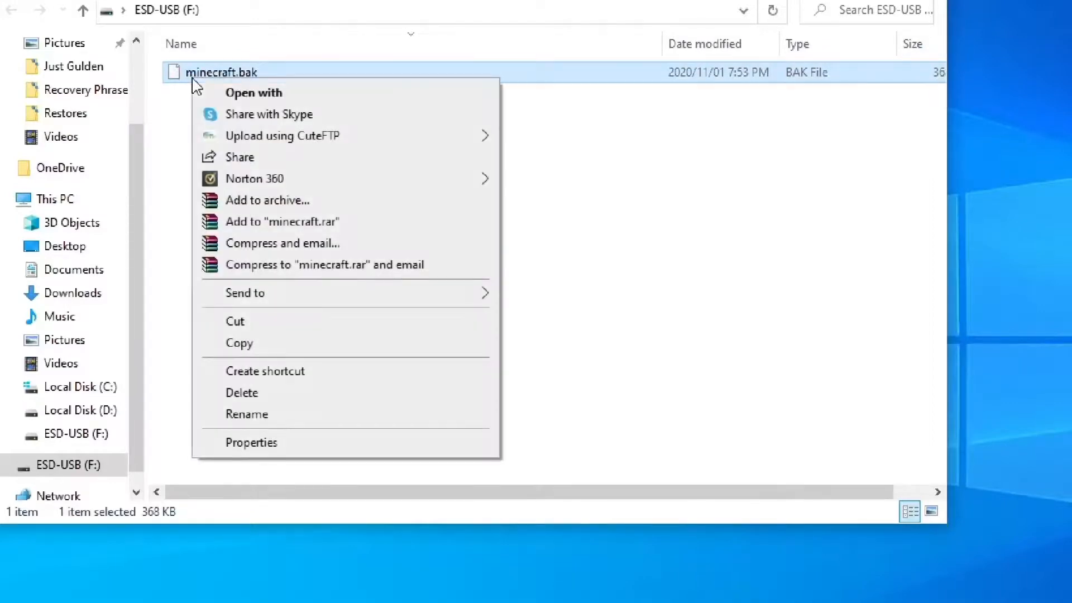
click(273, 352)
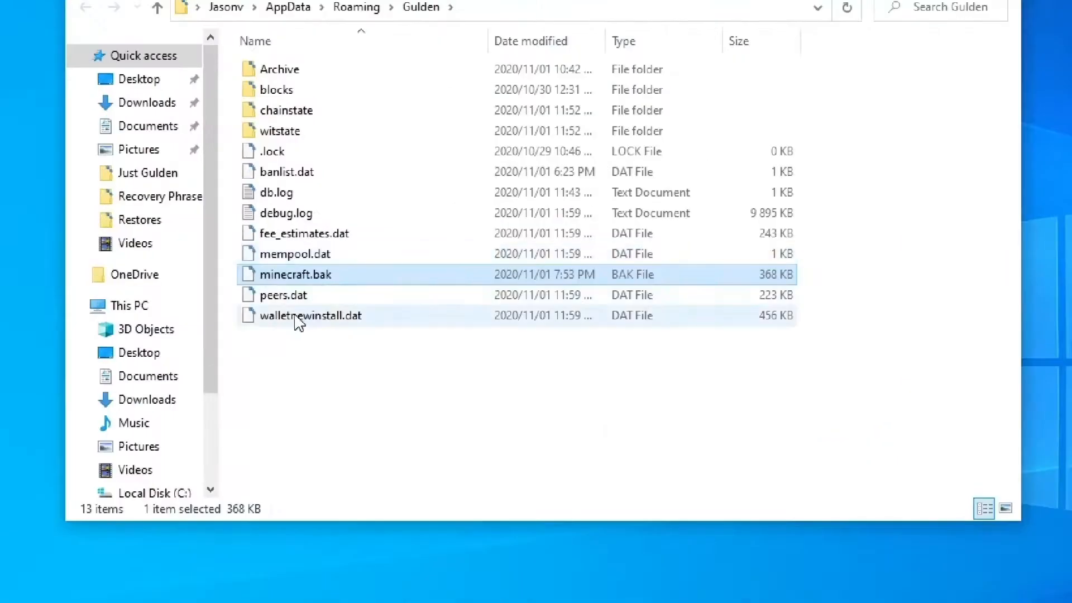
click(295, 275)
text(wallet.dat)
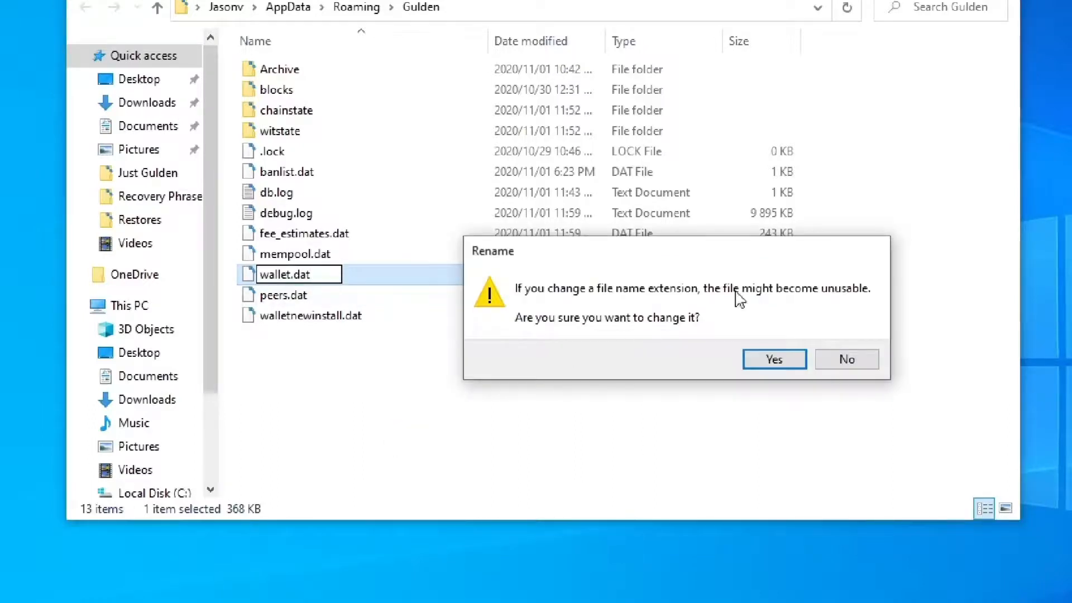
mouse_move(774, 359)
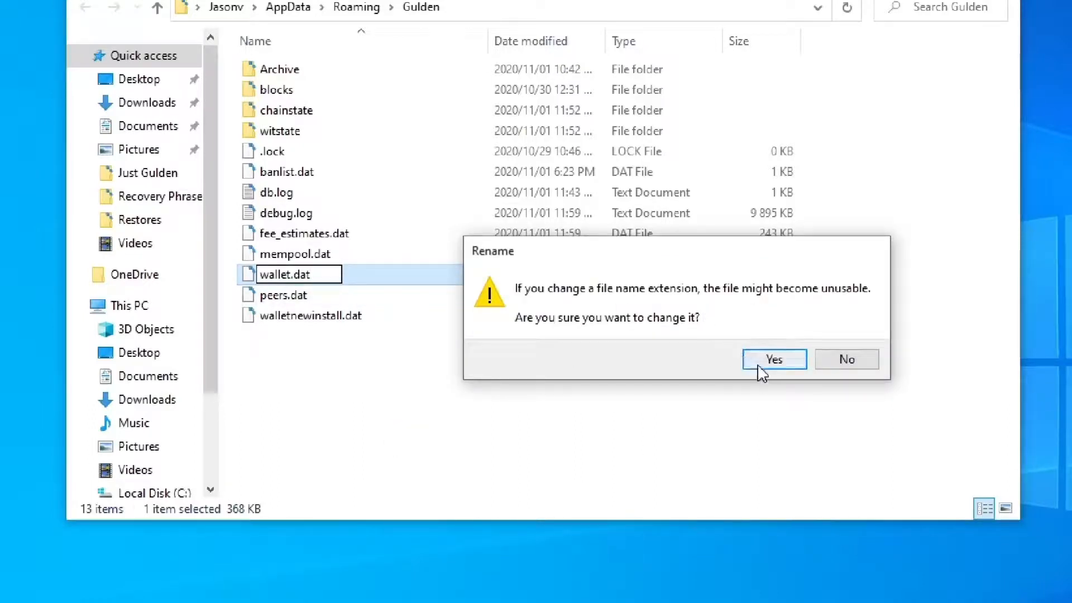
click(773, 359)
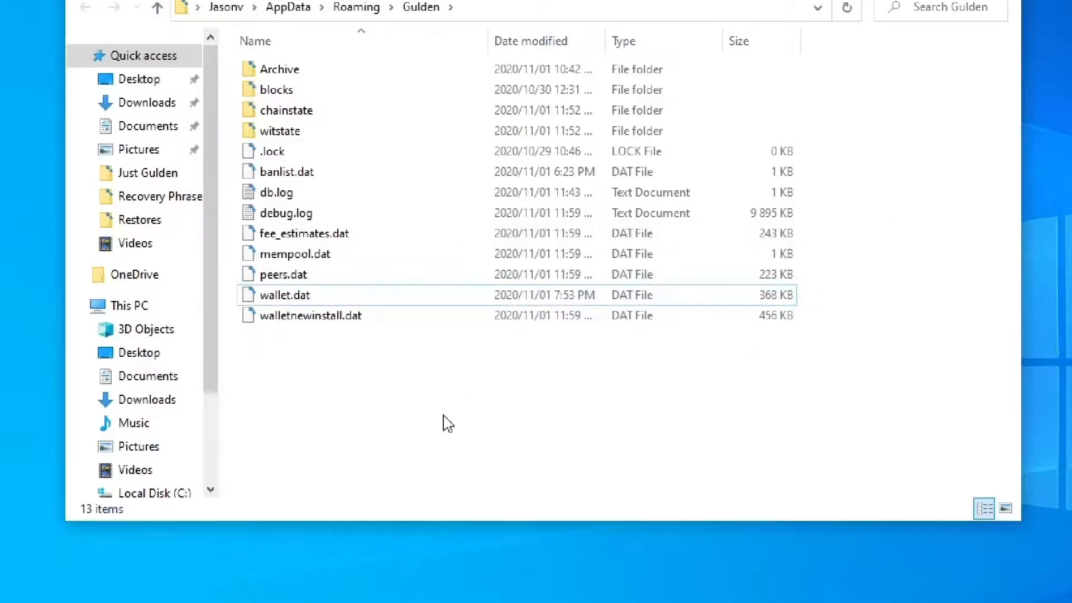
- Launch Gulden, check the restored Business account's 99.00 balance, then close the wallet
click(688, 76)
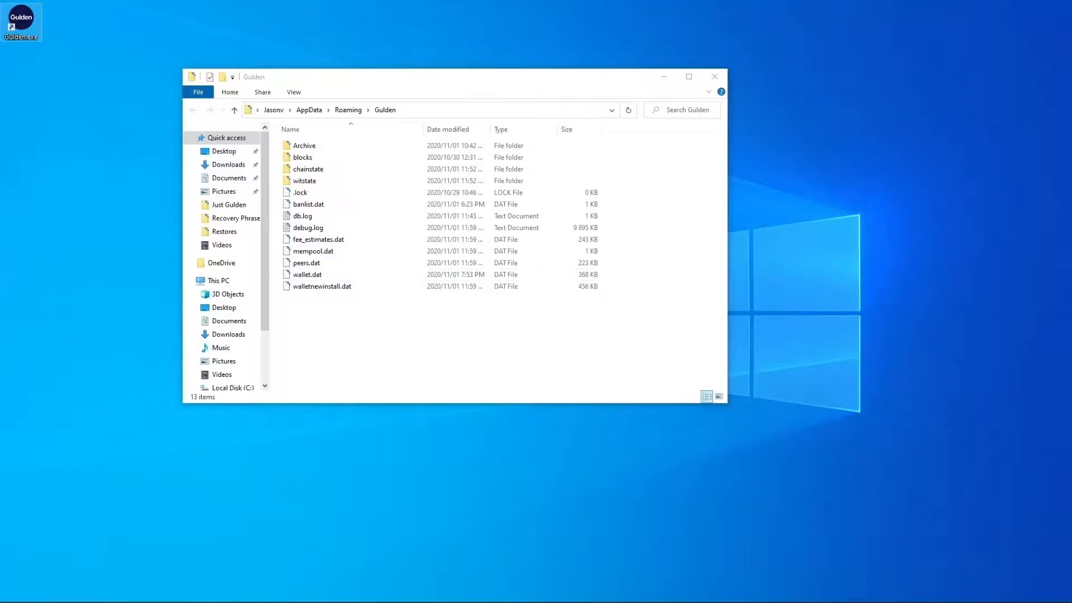
mouse_move(20, 20)
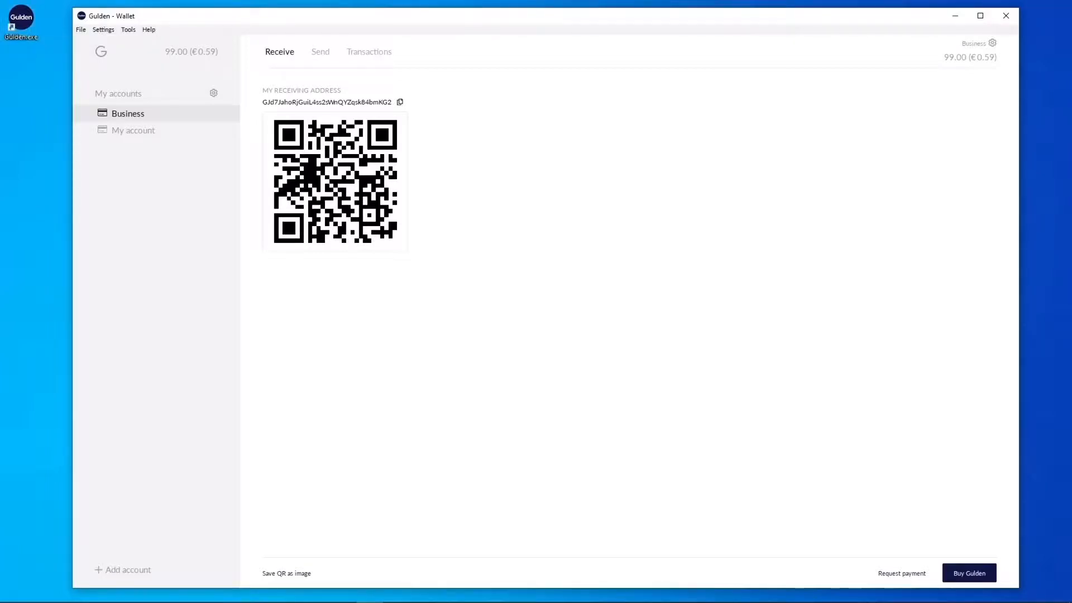
click(368, 51)
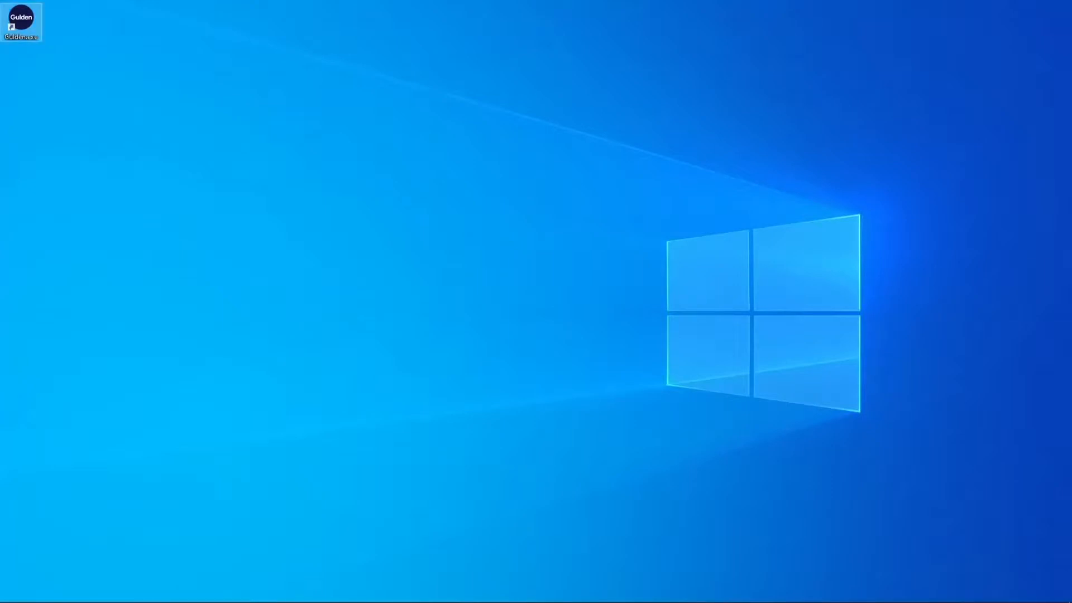
- Relaunch Gulden and dismiss the 'wallet.dat corrupt, salvage failed' error
double_click(20, 21)
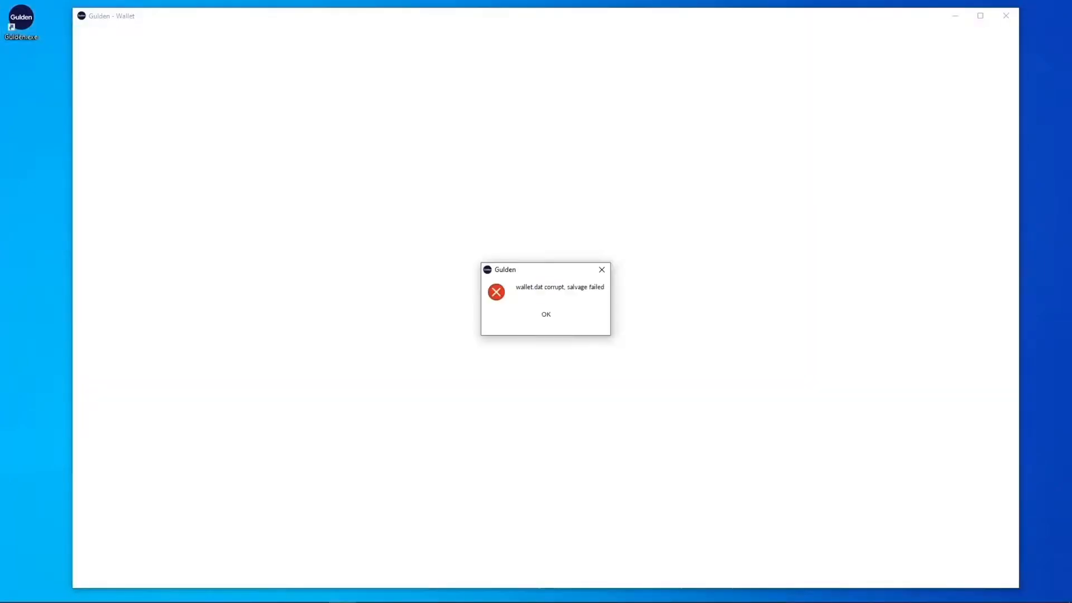
click(545, 313)
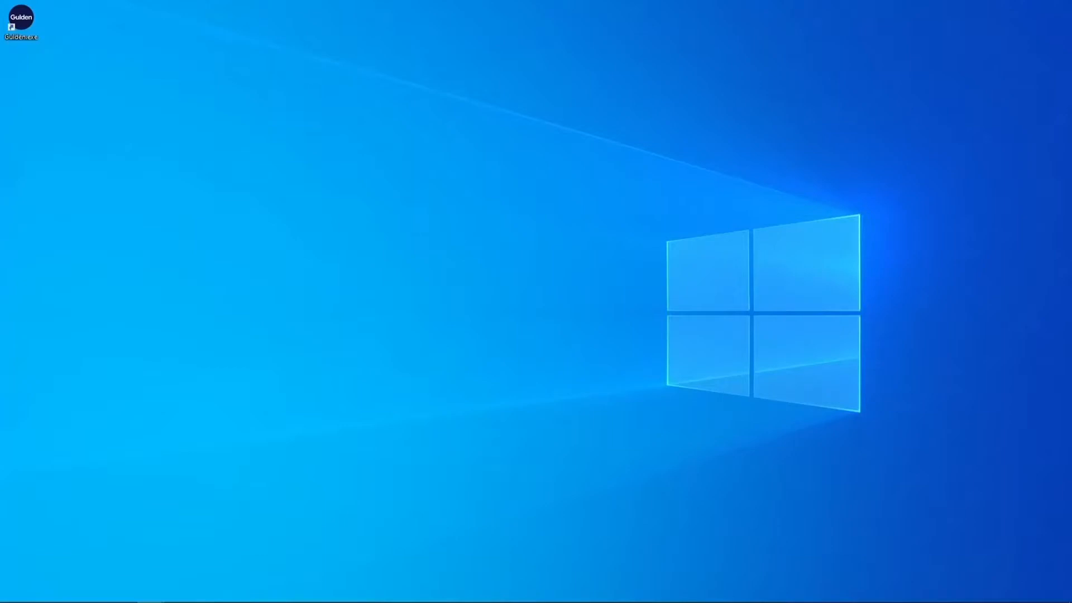
- Open the %APPDATA%\Gulden data folder via the Run prompt
key(Win+r)
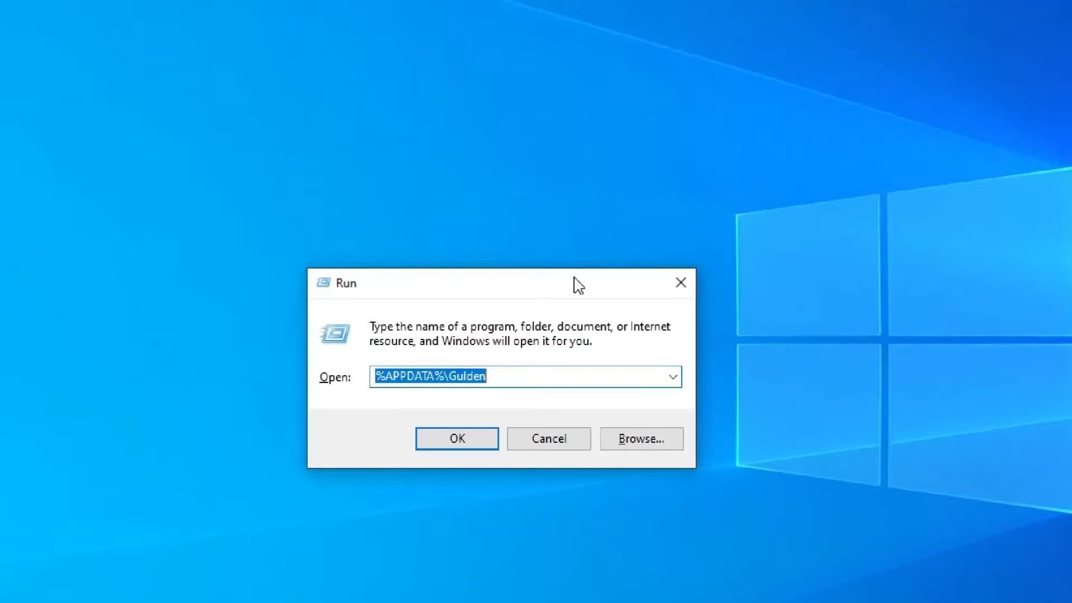
click(479, 377)
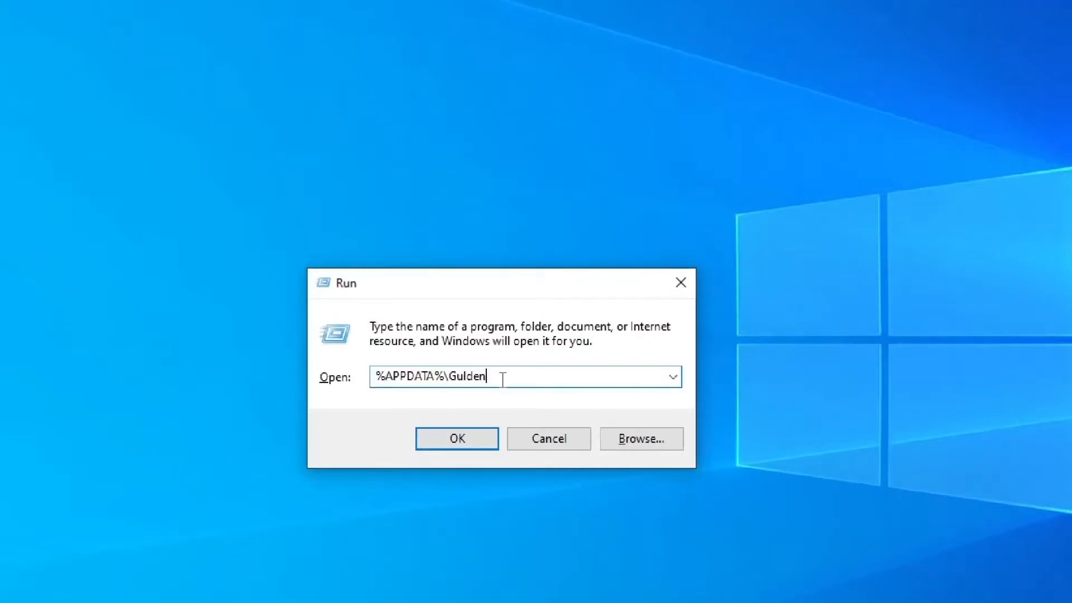
click(456, 438)
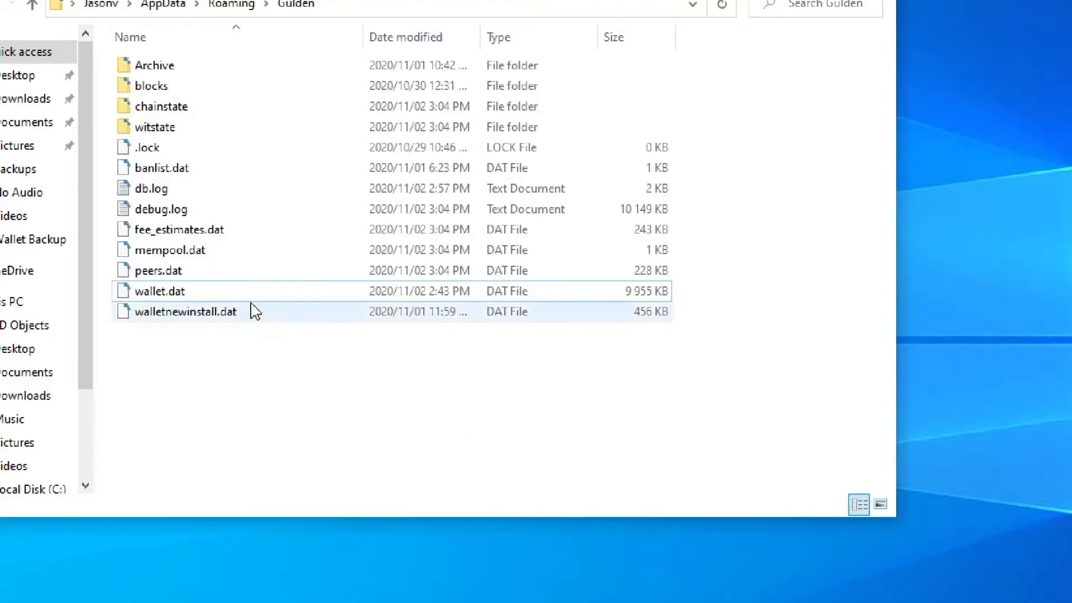
mouse_move(229, 292)
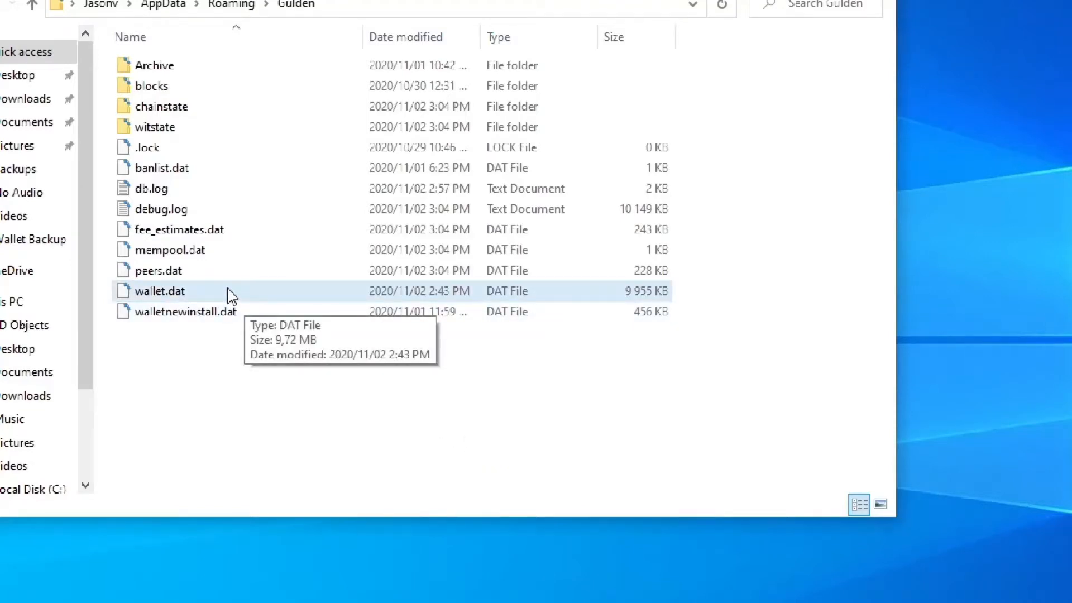
- Rename the corrupt wallet.dat to walletcorrupt.dat
right_click(230, 296)
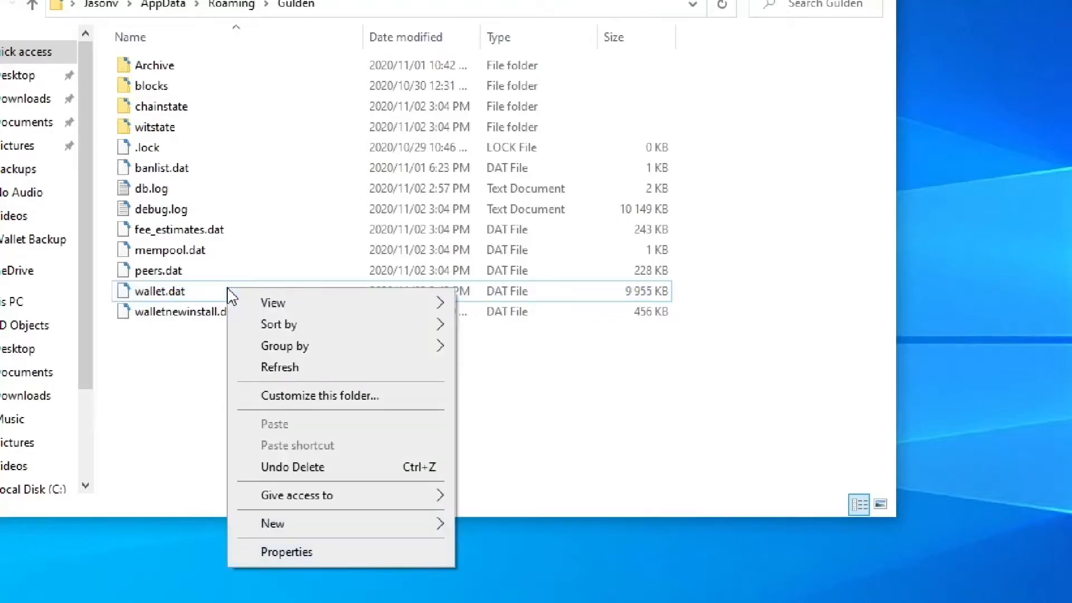
mouse_move(174, 294)
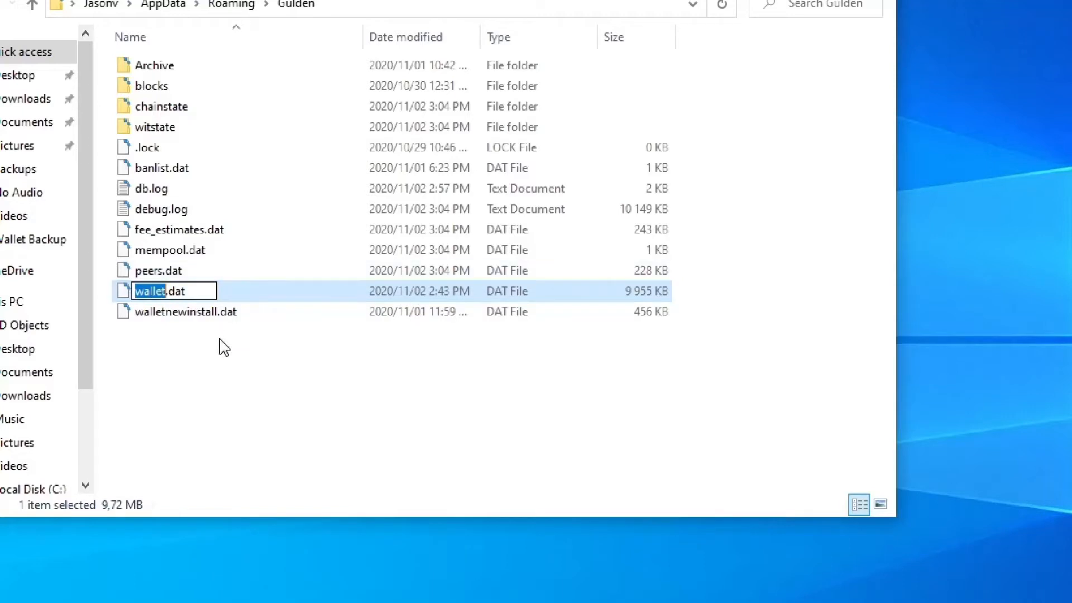
mouse_move(233, 351)
text(corrupt)
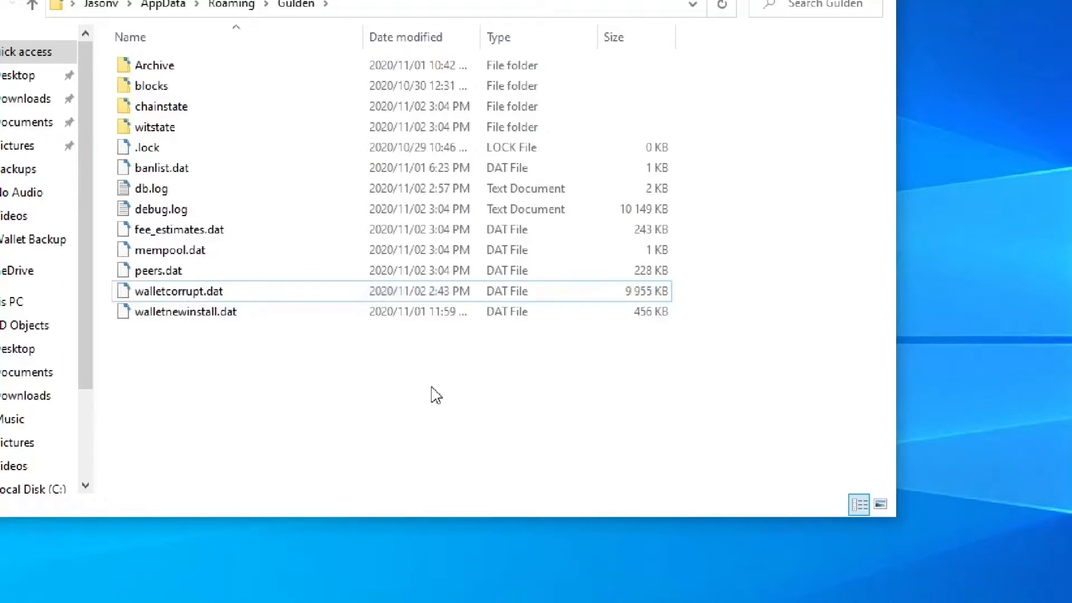
click(718, 87)
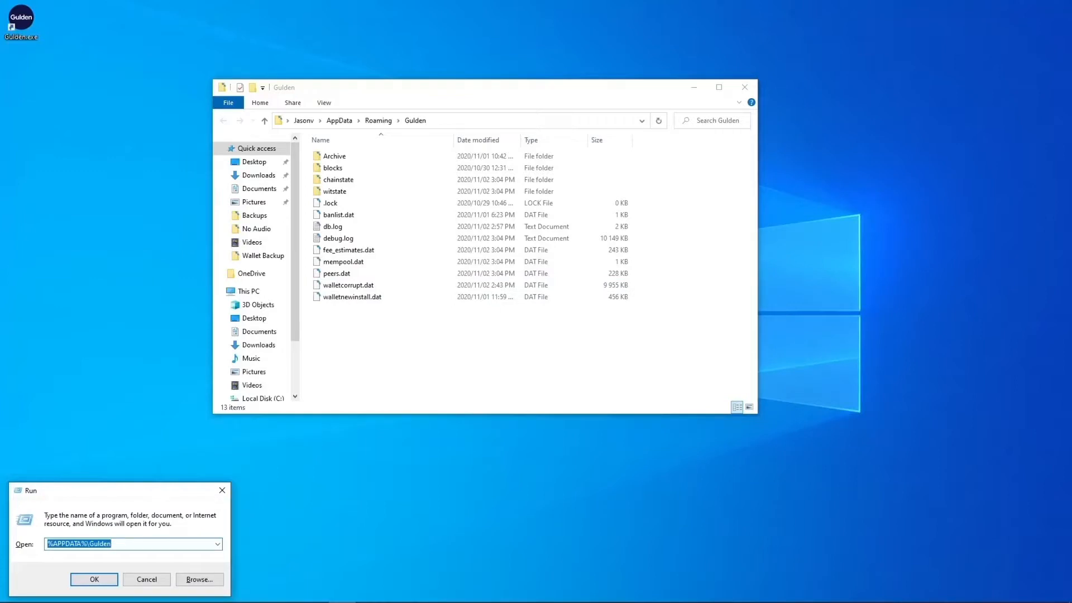
- Open F: via Run and copy the minecraft.bak backup from the USB drive
text(f:)
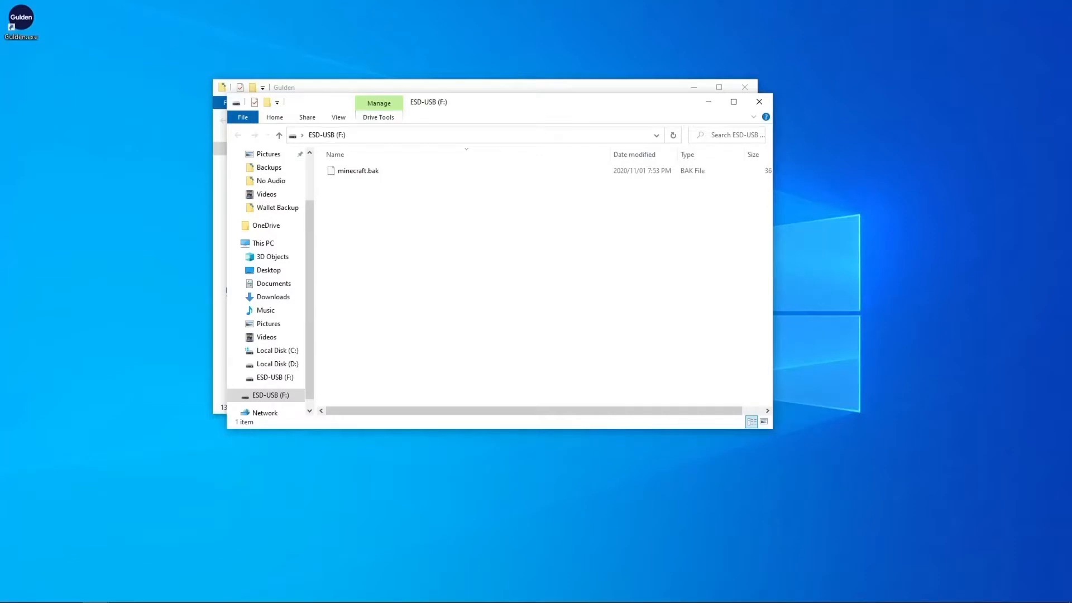
click(359, 170)
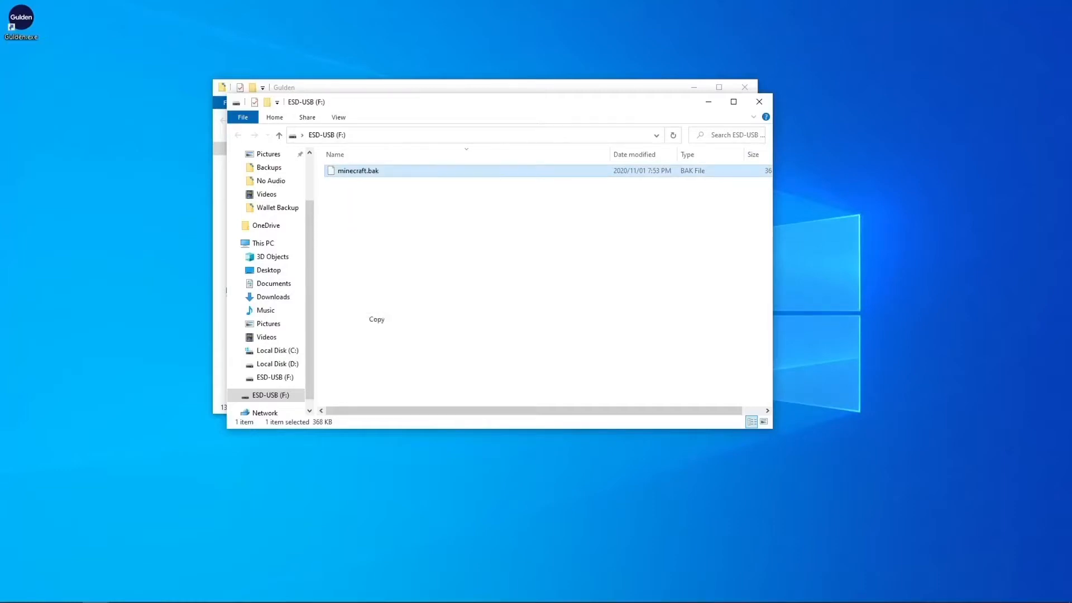
click(282, 87)
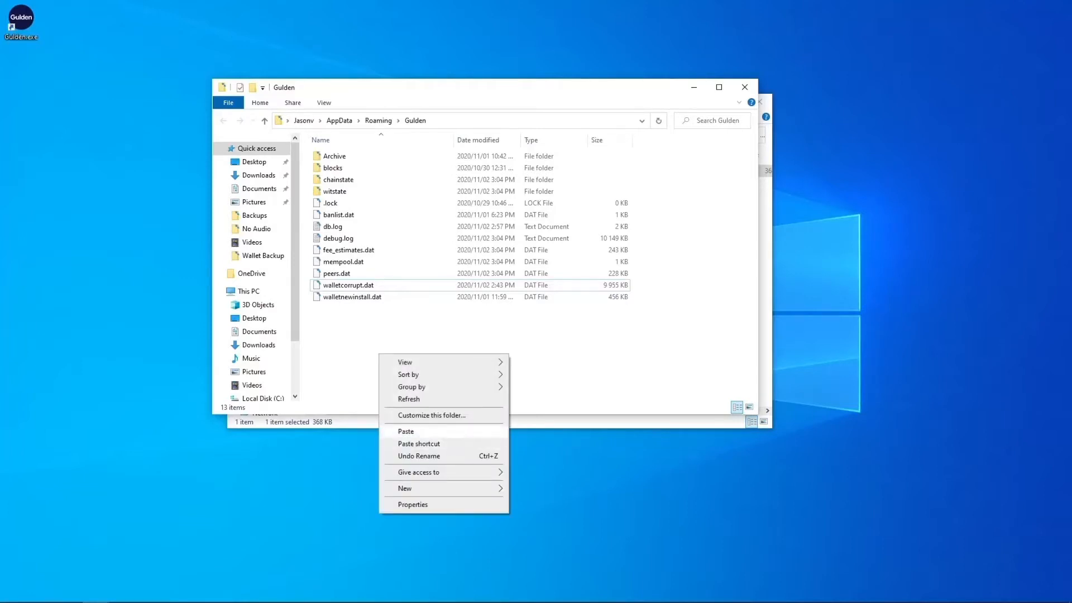
- Paste the backup into the Gulden folder and rename it to wallet.dat, confirming the extension change
click(405, 431)
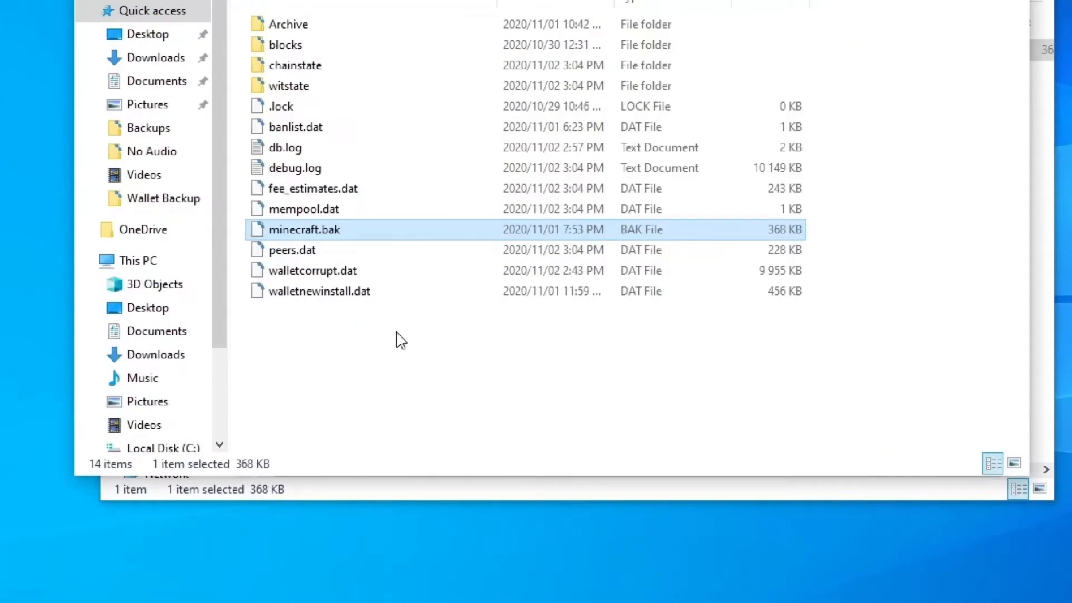
click(304, 229)
text(wallet.dat)
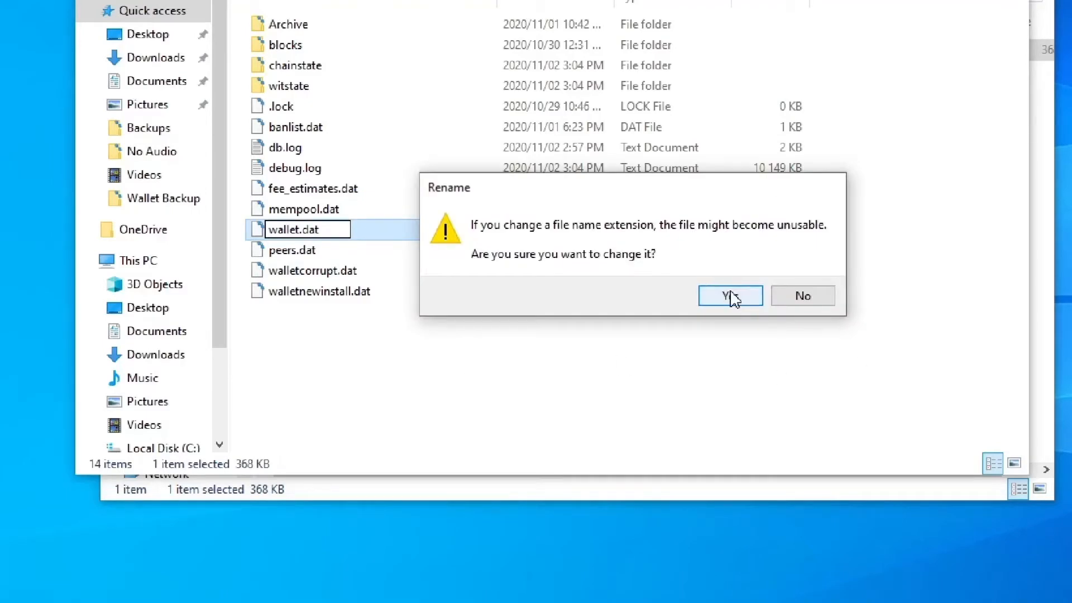
click(729, 295)
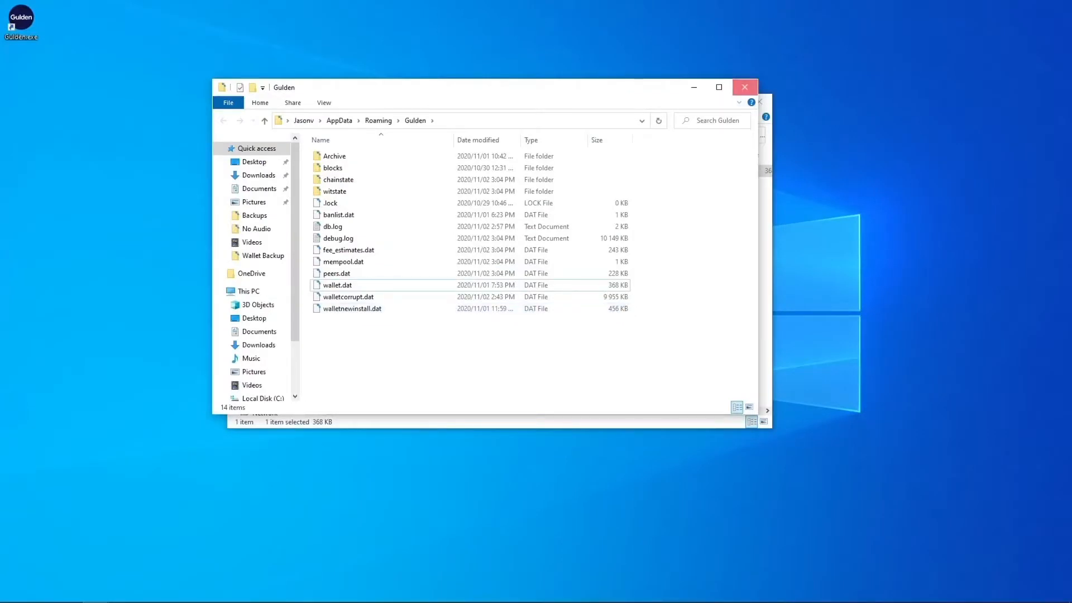
- Relaunch Gulden, view the 2020/10/29 payment of 99.00 in Transactions, then start adding an account
click(745, 87)
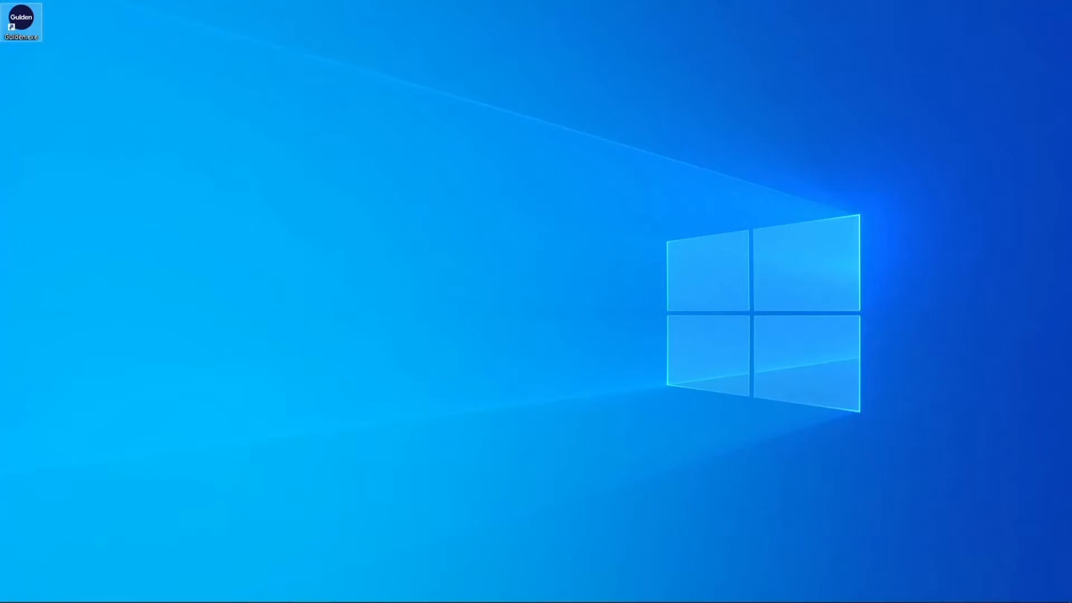
double_click(21, 22)
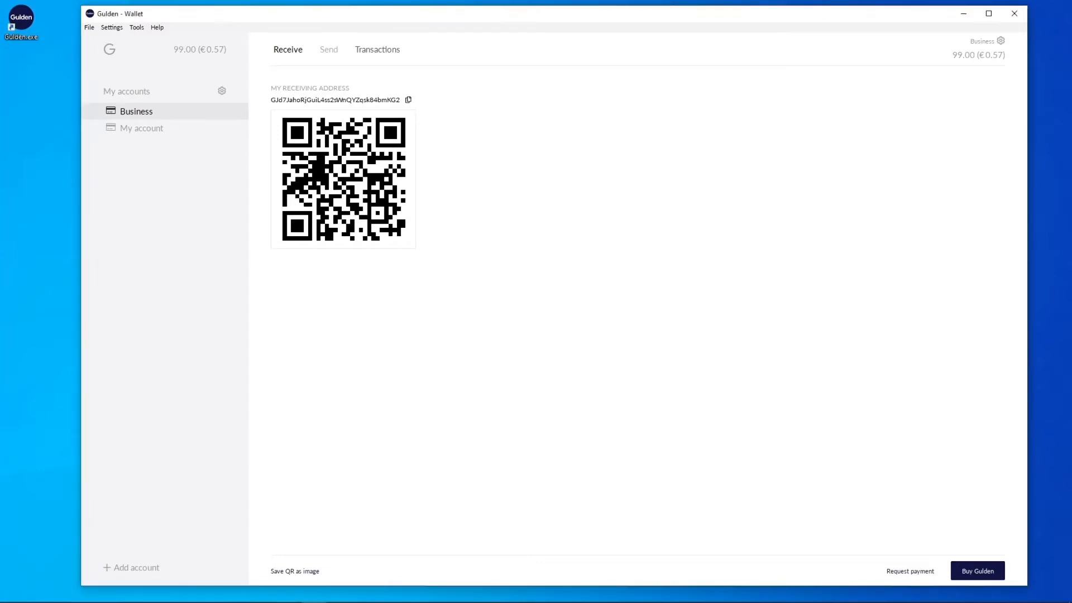
click(378, 49)
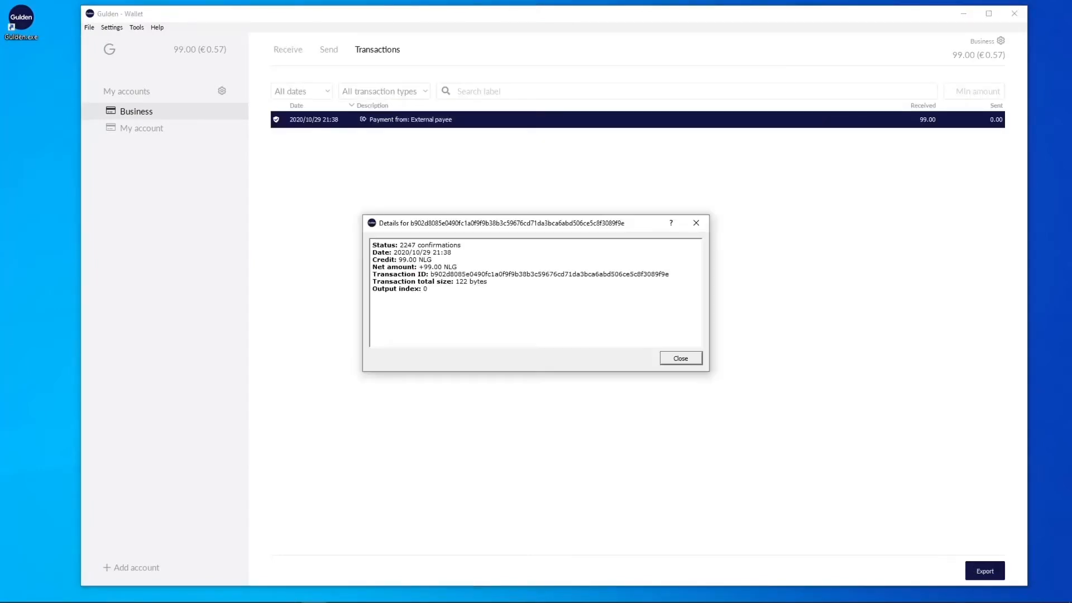
click(680, 358)
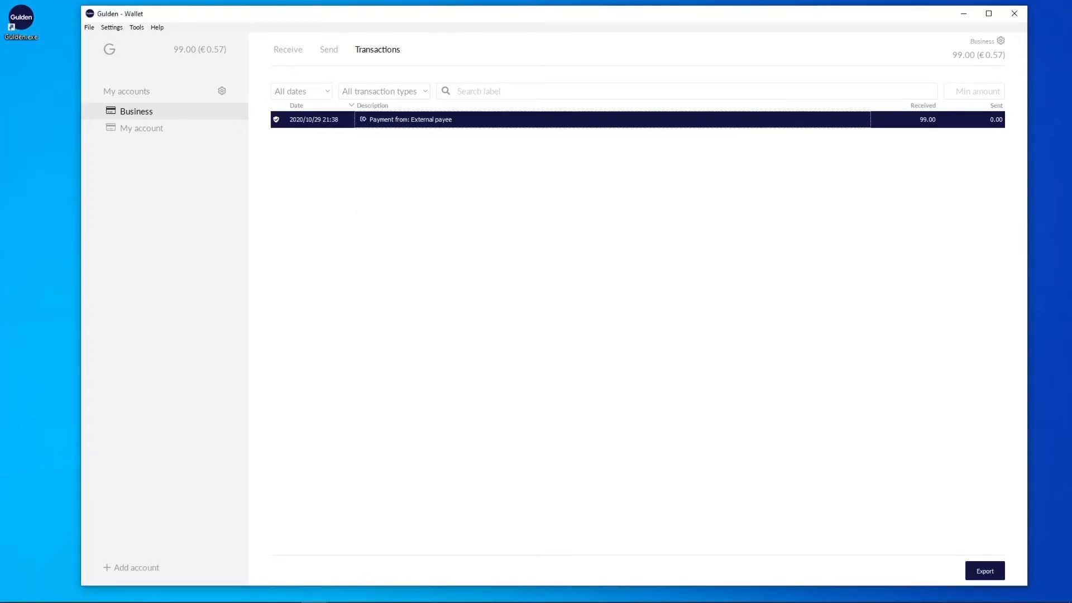
click(135, 568)
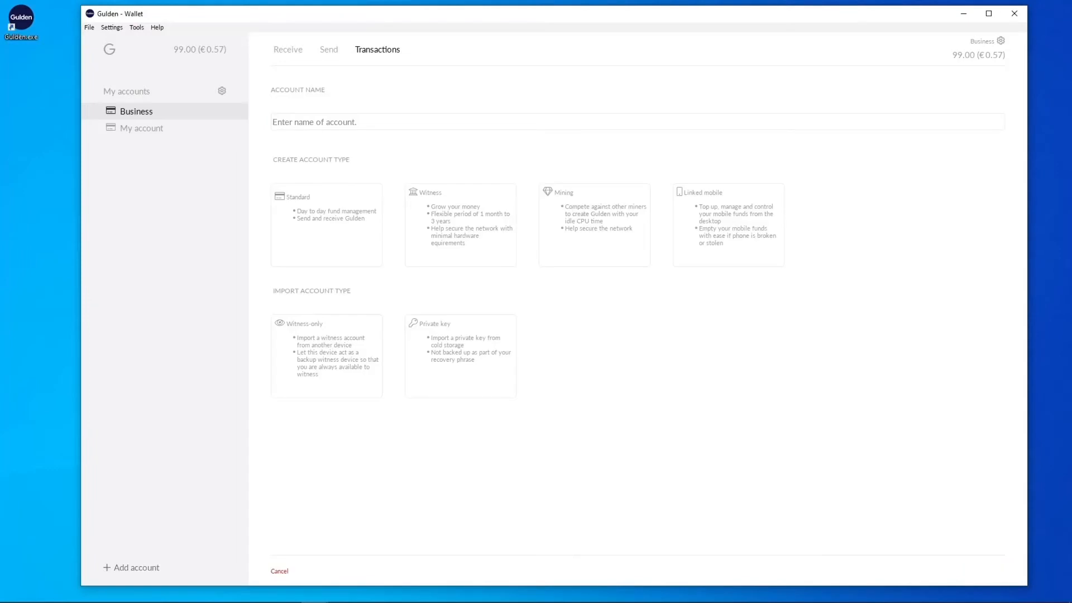